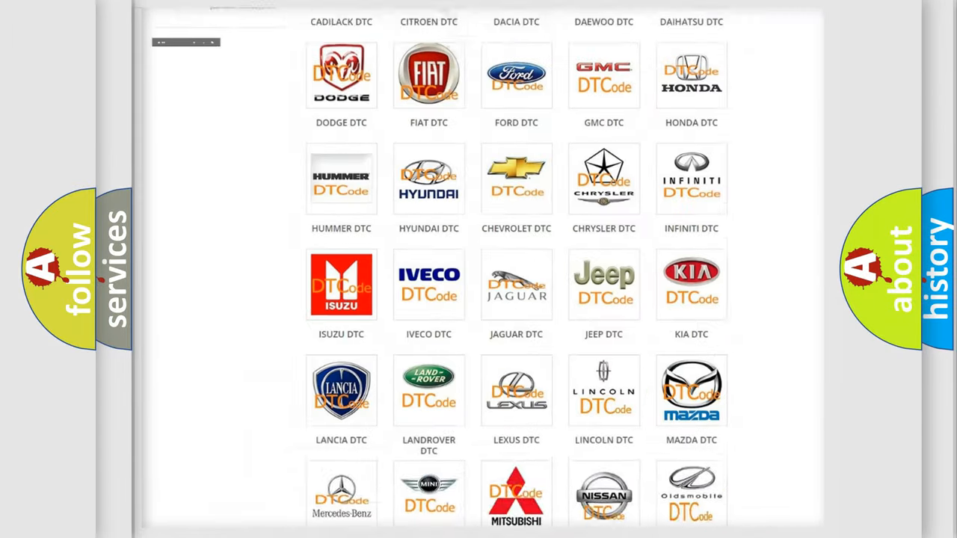
# - Open the Toyota DTC tile and scroll through its diagnostic code subcategories
pyautogui.scroll(3)
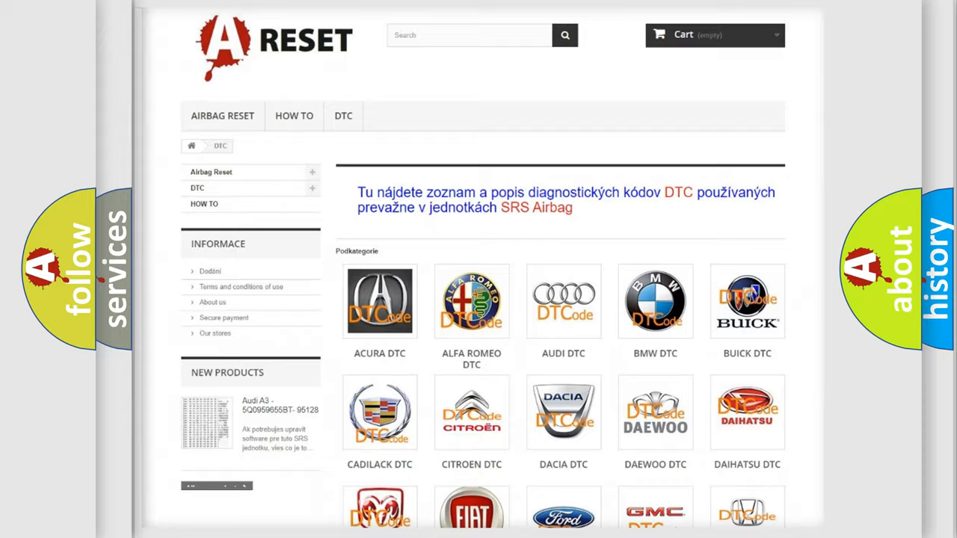
pyautogui.scroll(-3)
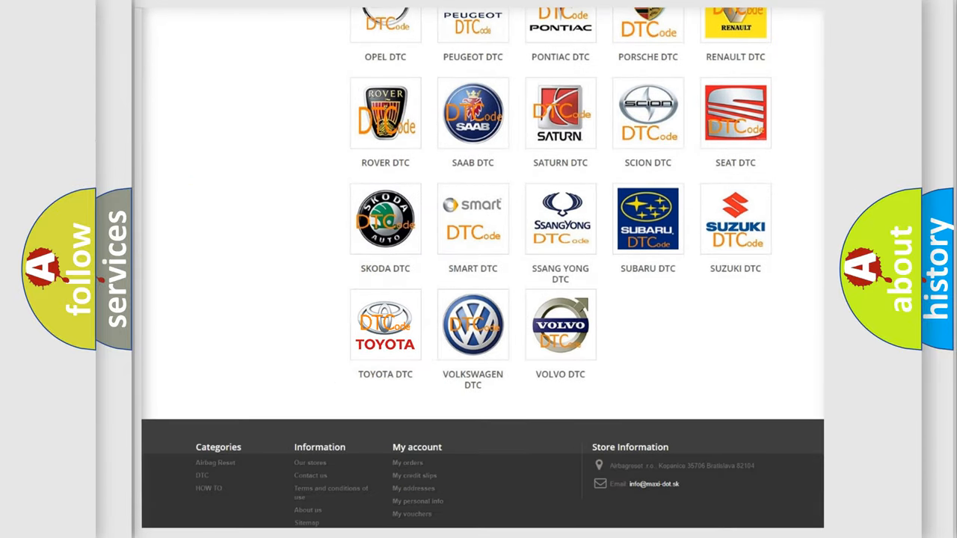
pyautogui.click(385, 324)
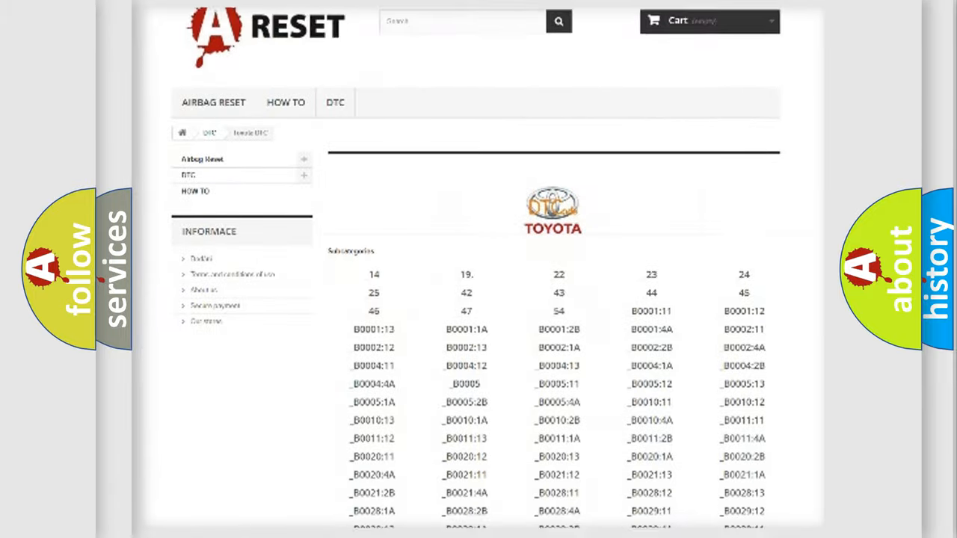
pyautogui.scroll(-3)
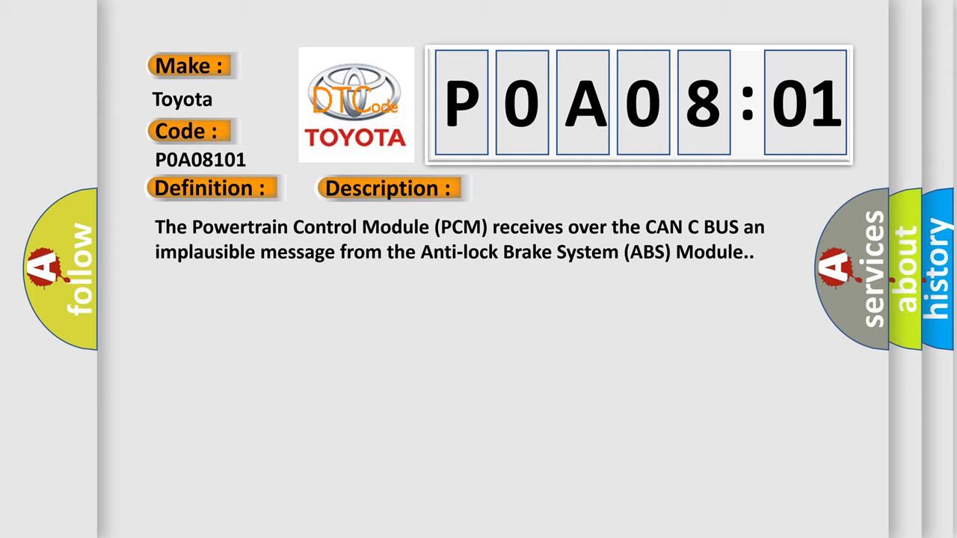
# - Advance the P0A08101 slide to the cause text listing CAN C bus faults, ABS module and PCM
pyautogui.click(549, 187)
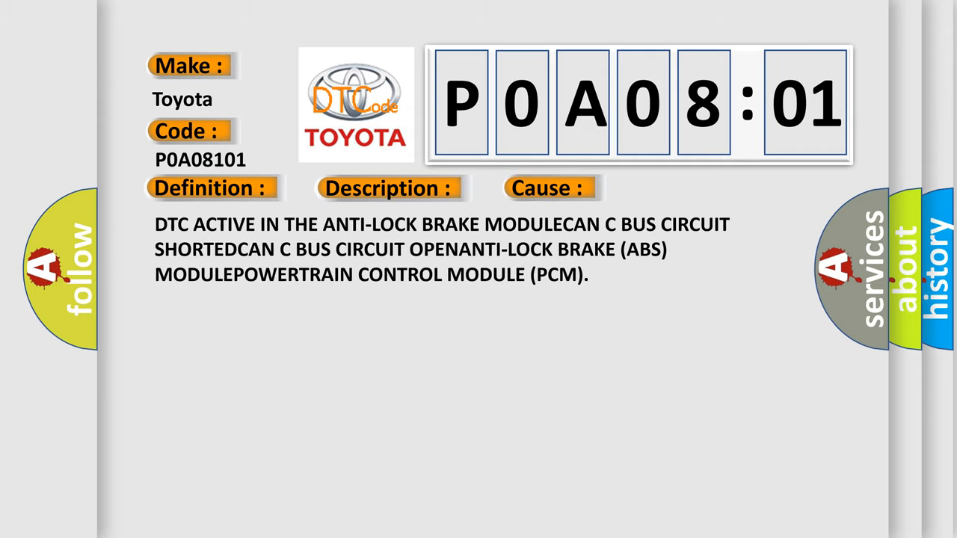